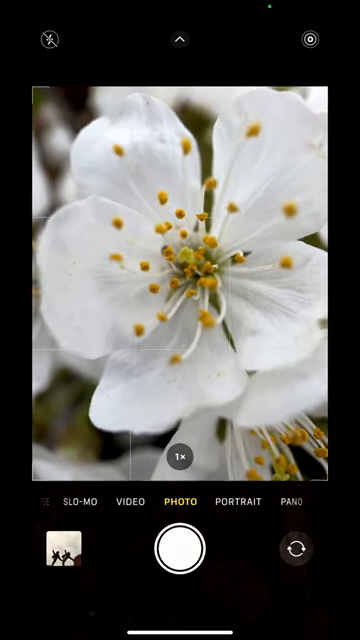
Step: Hold the shutter in Photo mode to shoot a burst of the white blossom close-up
click(180, 552)
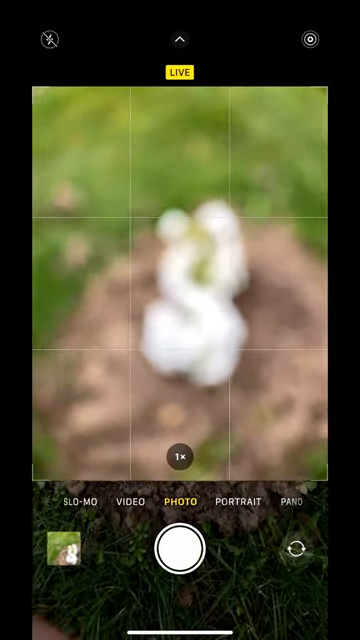
Step: Open the blossom burst from the thumbnail, browse its frames, then cancel
click(62, 547)
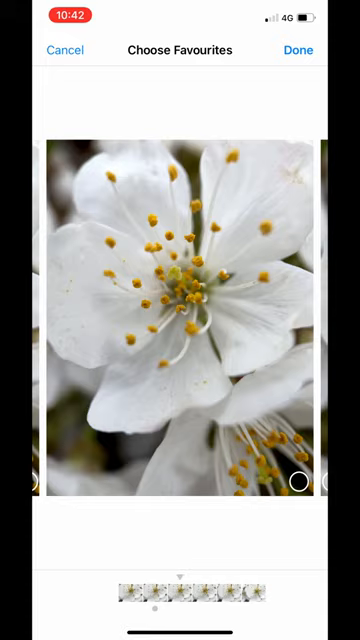
click(300, 50)
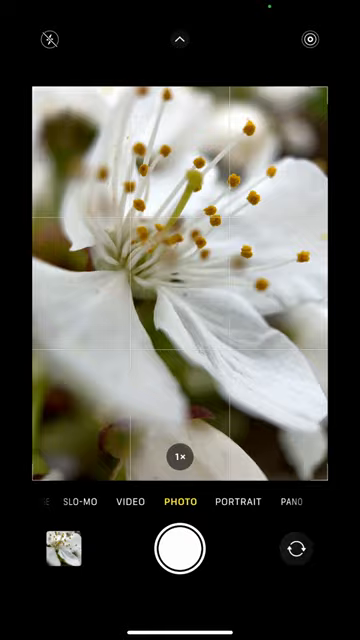
Step: Shoot a 15-photo burst of the stamens close-up
click(180, 553)
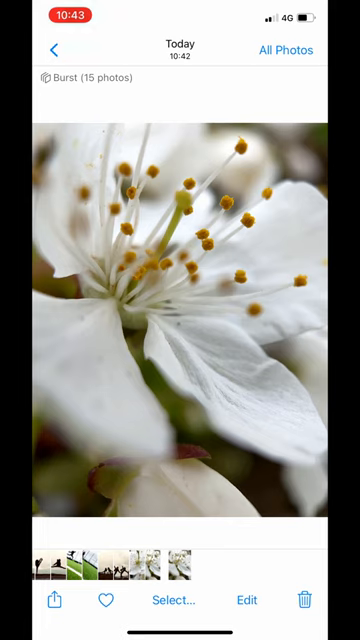
click(245, 600)
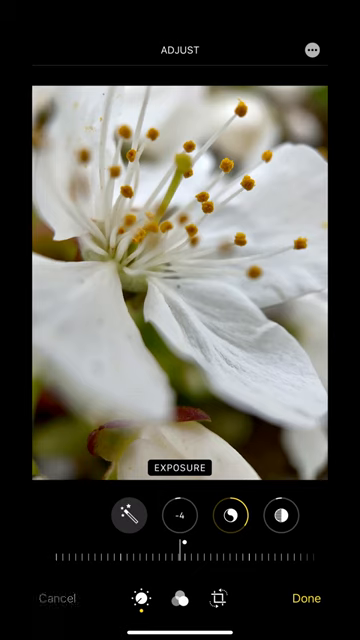
click(57, 598)
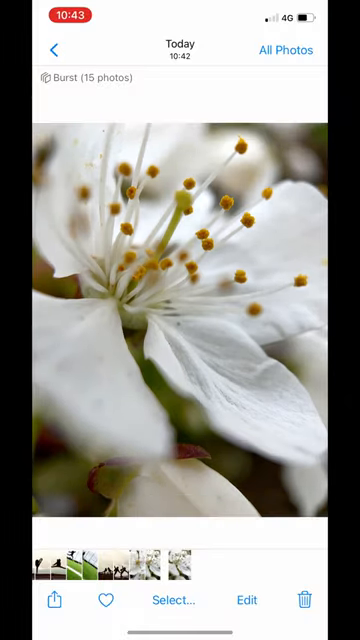